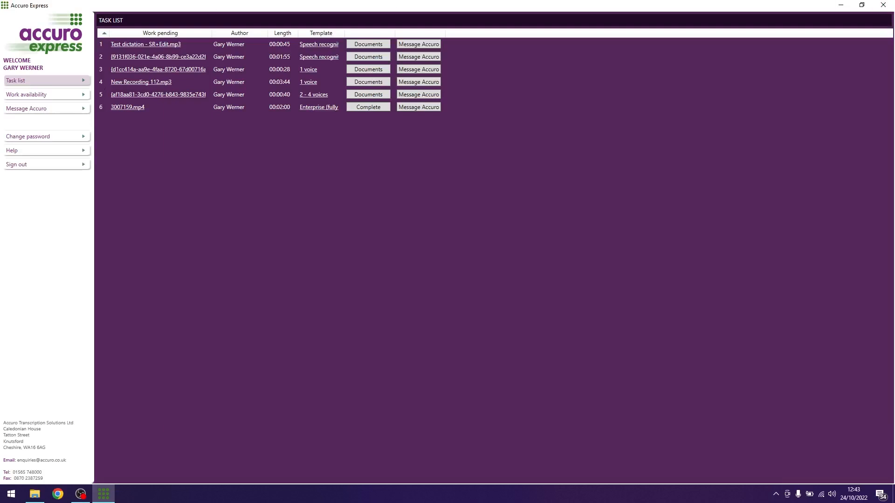
{"action": "mouse_move", "coordinate": [145, 44]}
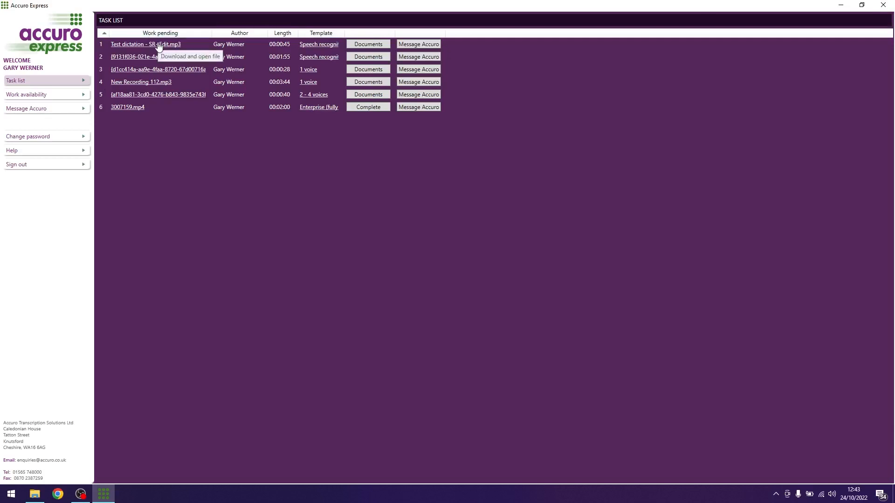
- Download and open the Test dictation - SR+Edit.mp3 job as a Word referral letter
{"action": "left_click", "coordinate": [145, 44]}
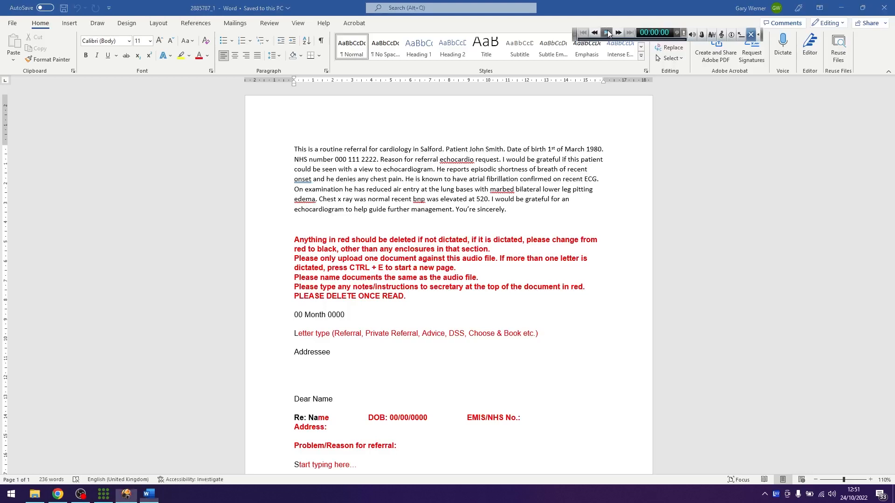
- Start playback of the dictation audio on the transcription toolbar
{"action": "left_click", "coordinate": [607, 32]}
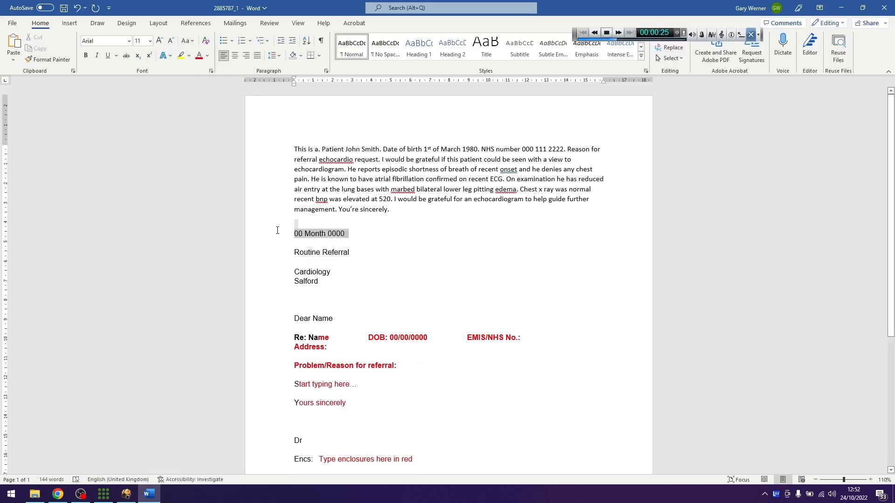
- Enter date 24 October 2022, patient John Smith, DOB 1980 and NHS No. 000 111 222
{"action": "type", "text": "24 October 2022"}
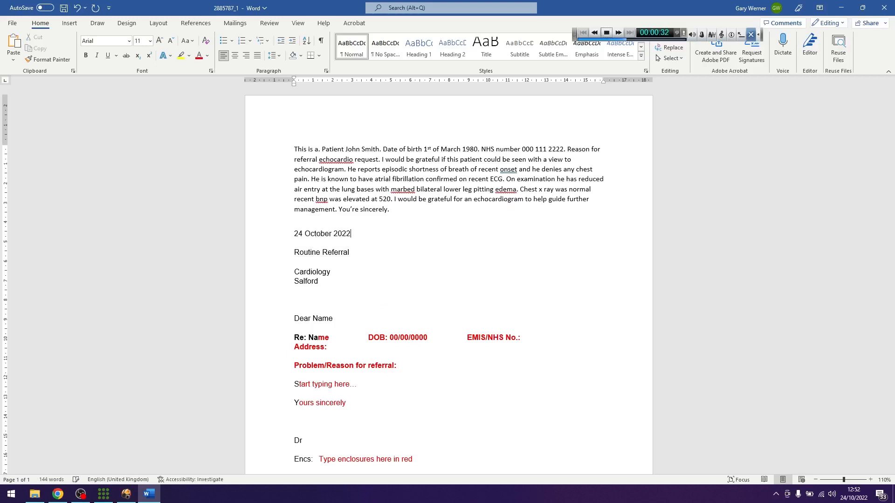
{"action": "double_click", "coordinate": [319, 337]}
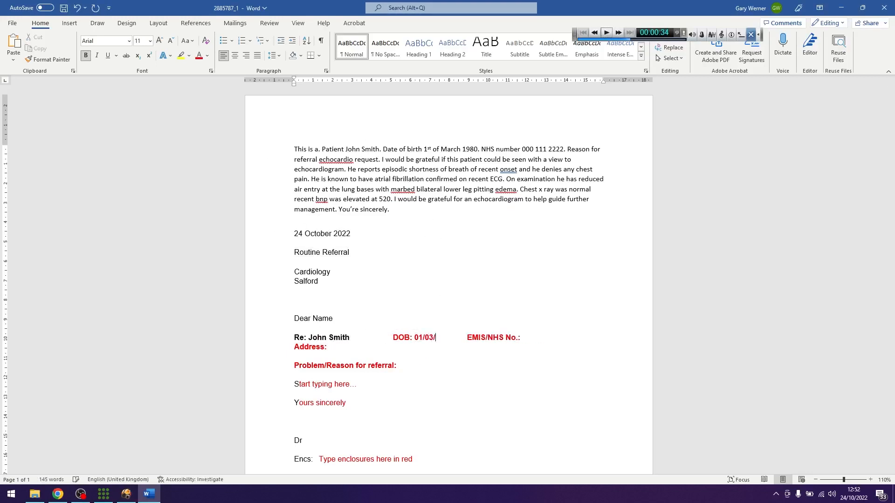
{"action": "type", "text": "1980"}
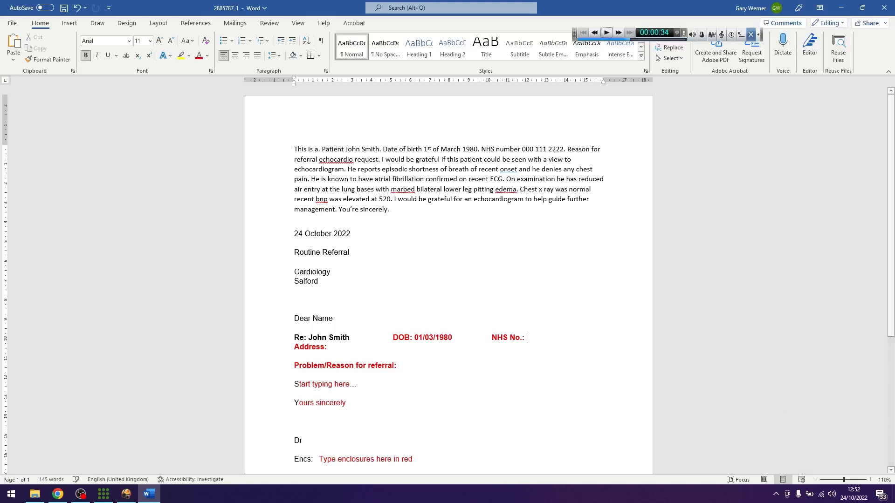
{"action": "type", "text": "000 111 222"}
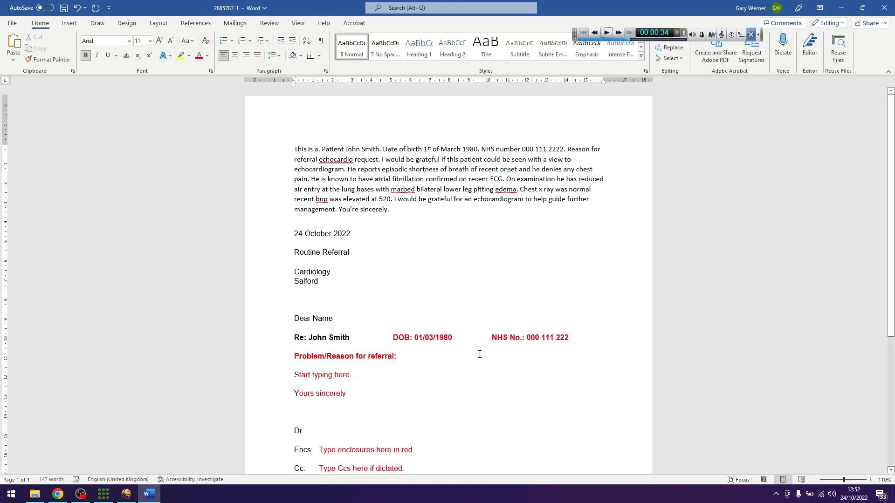
{"action": "type", "text": "Ec"}
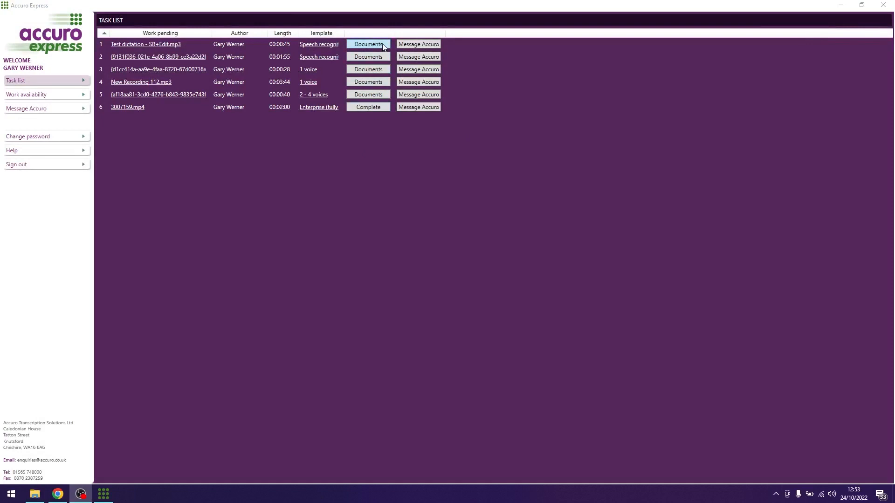
- Upload the Test dictation letter via Documents and confirm deleting it locally
{"action": "left_click", "coordinate": [368, 44]}
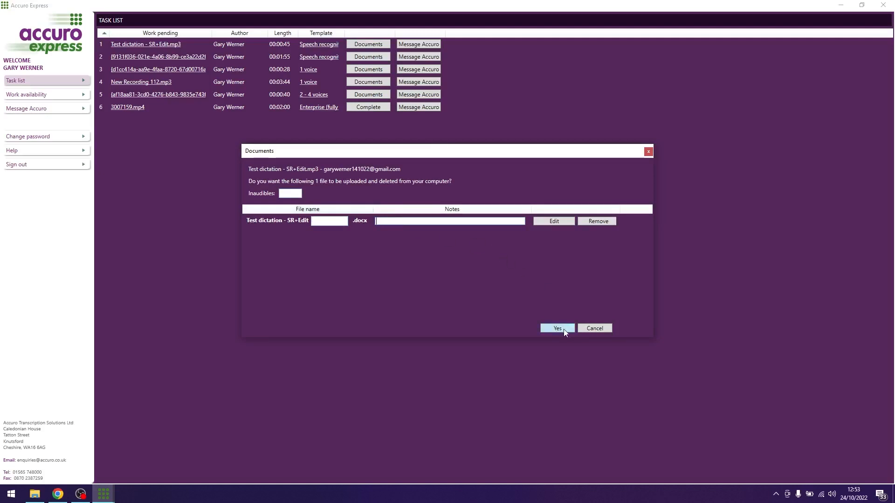
{"action": "left_click", "coordinate": [557, 328]}
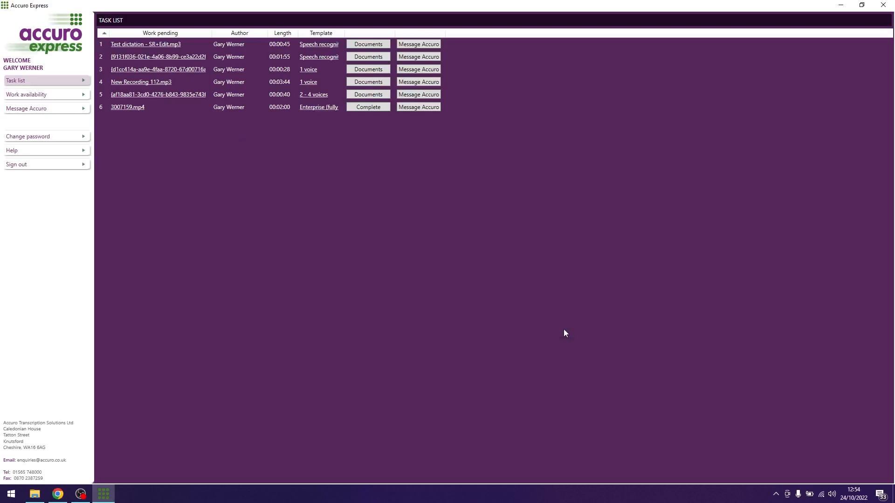